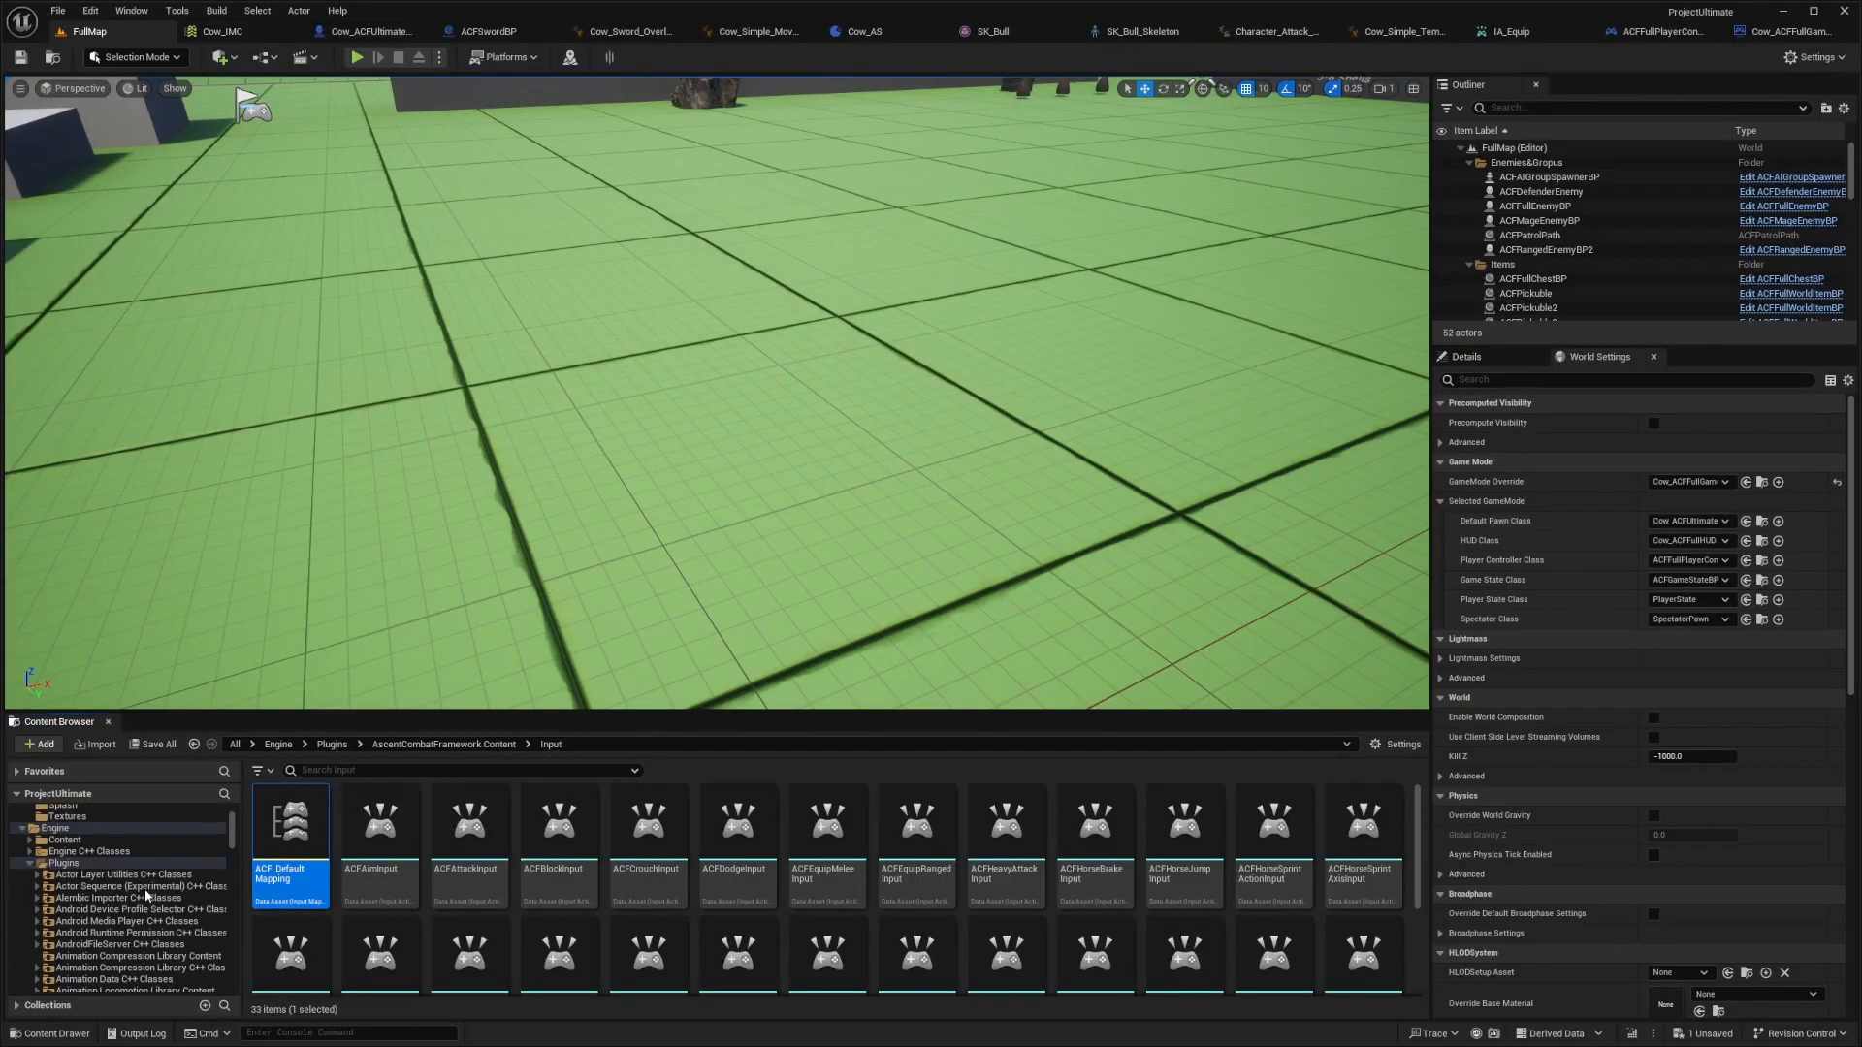
# Bring up the ACF_DefaultMapping context, briefly returning to the level and reopening it
pyautogui.doubleClick(289, 822)
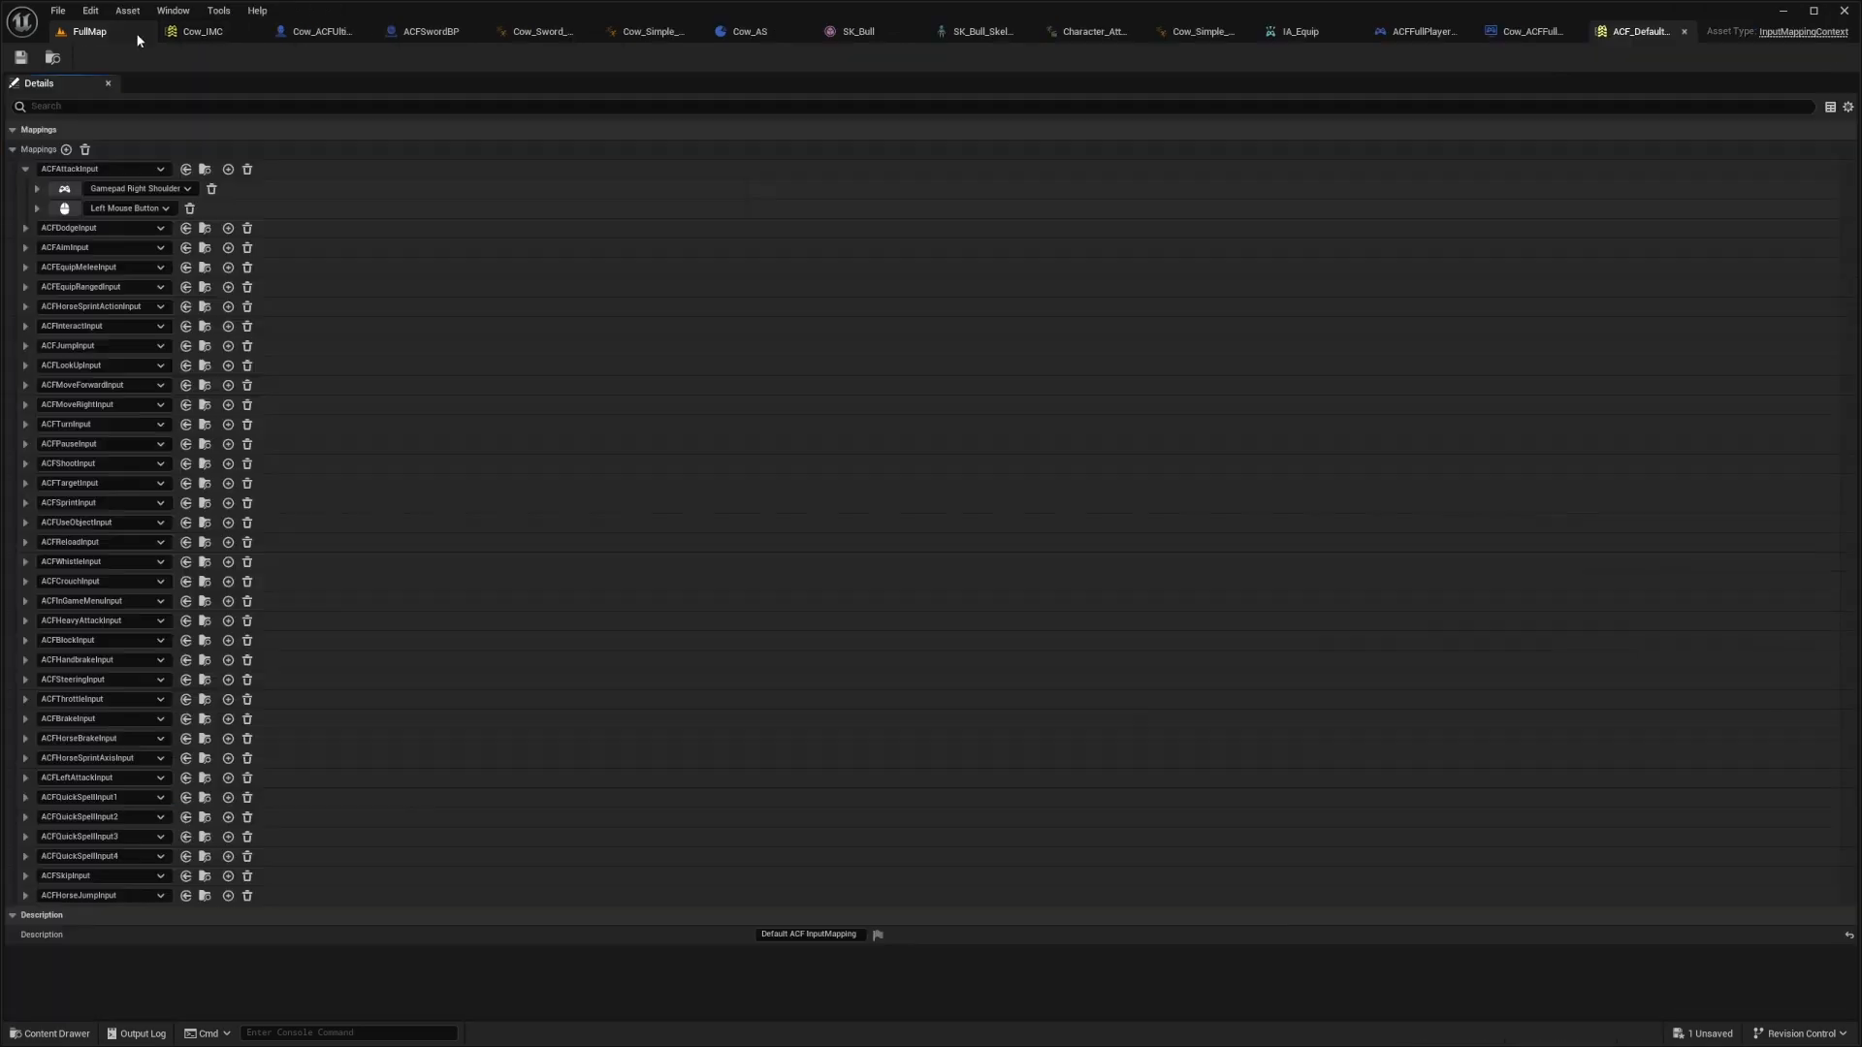
pyautogui.click(88, 31)
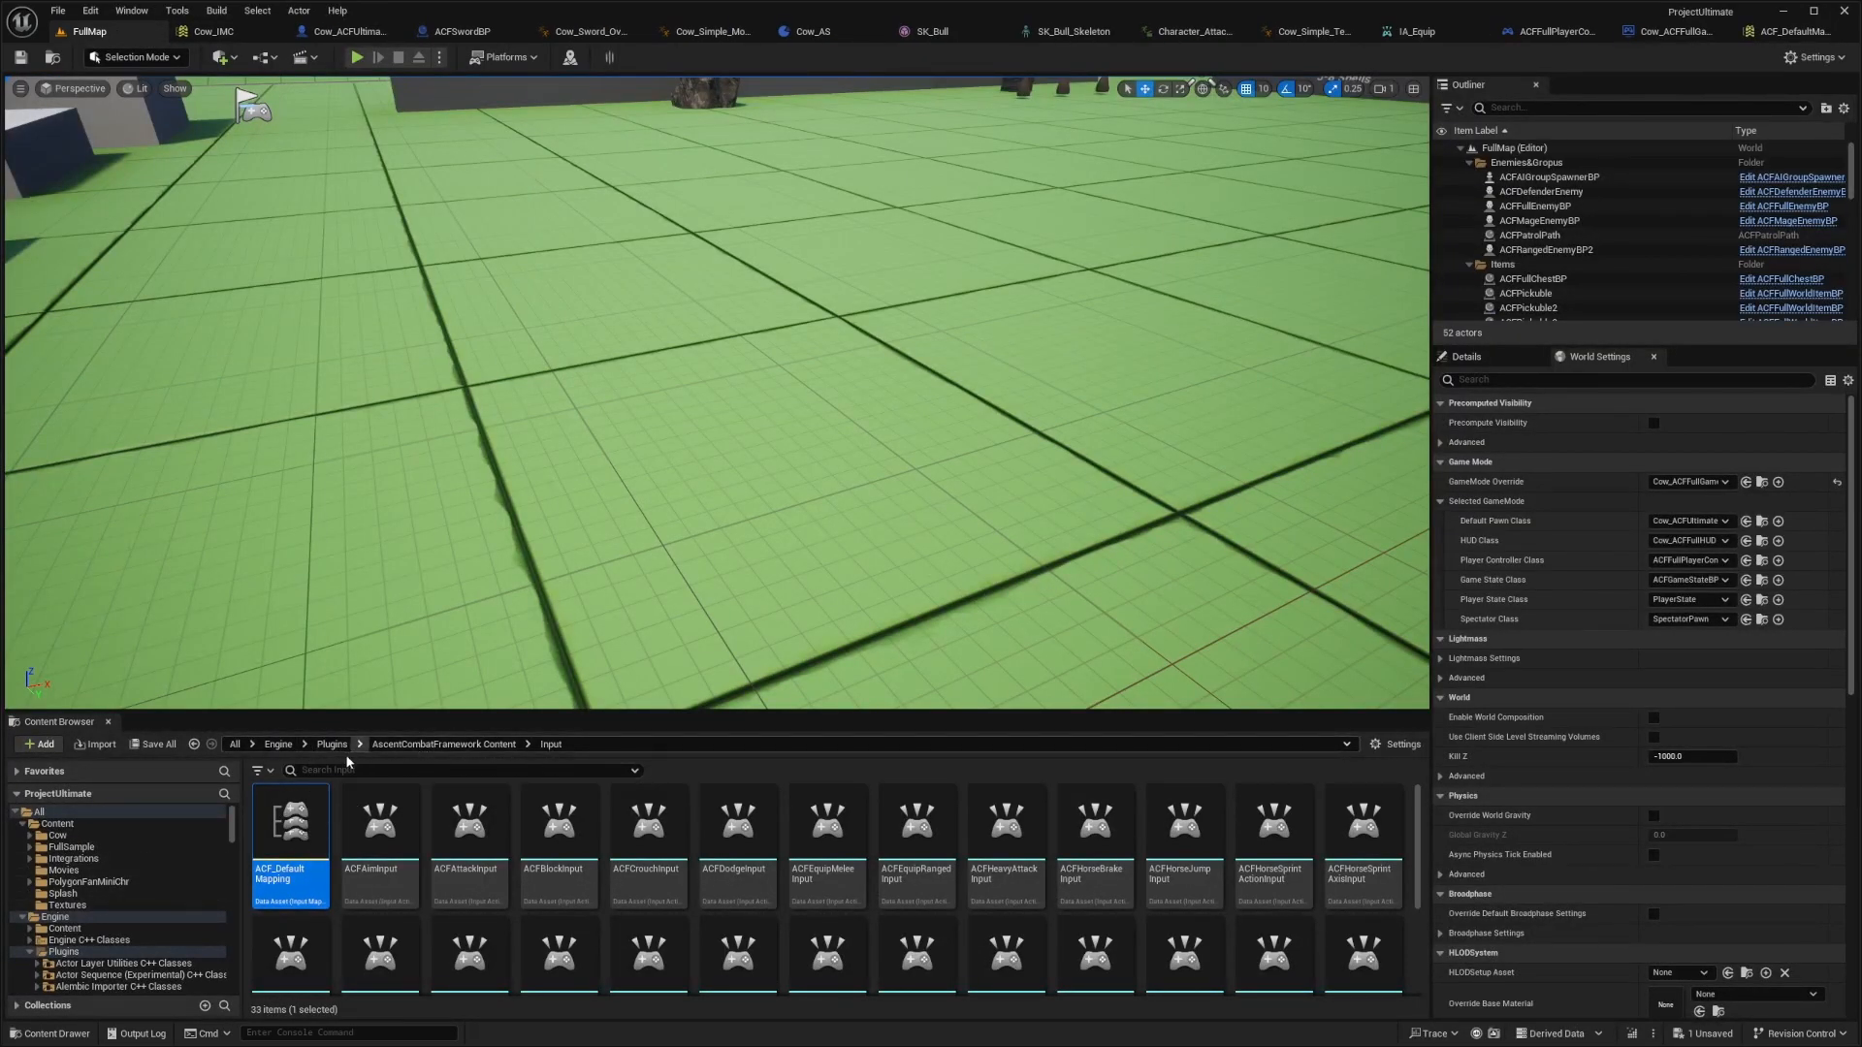
pyautogui.doubleClick(291, 819)
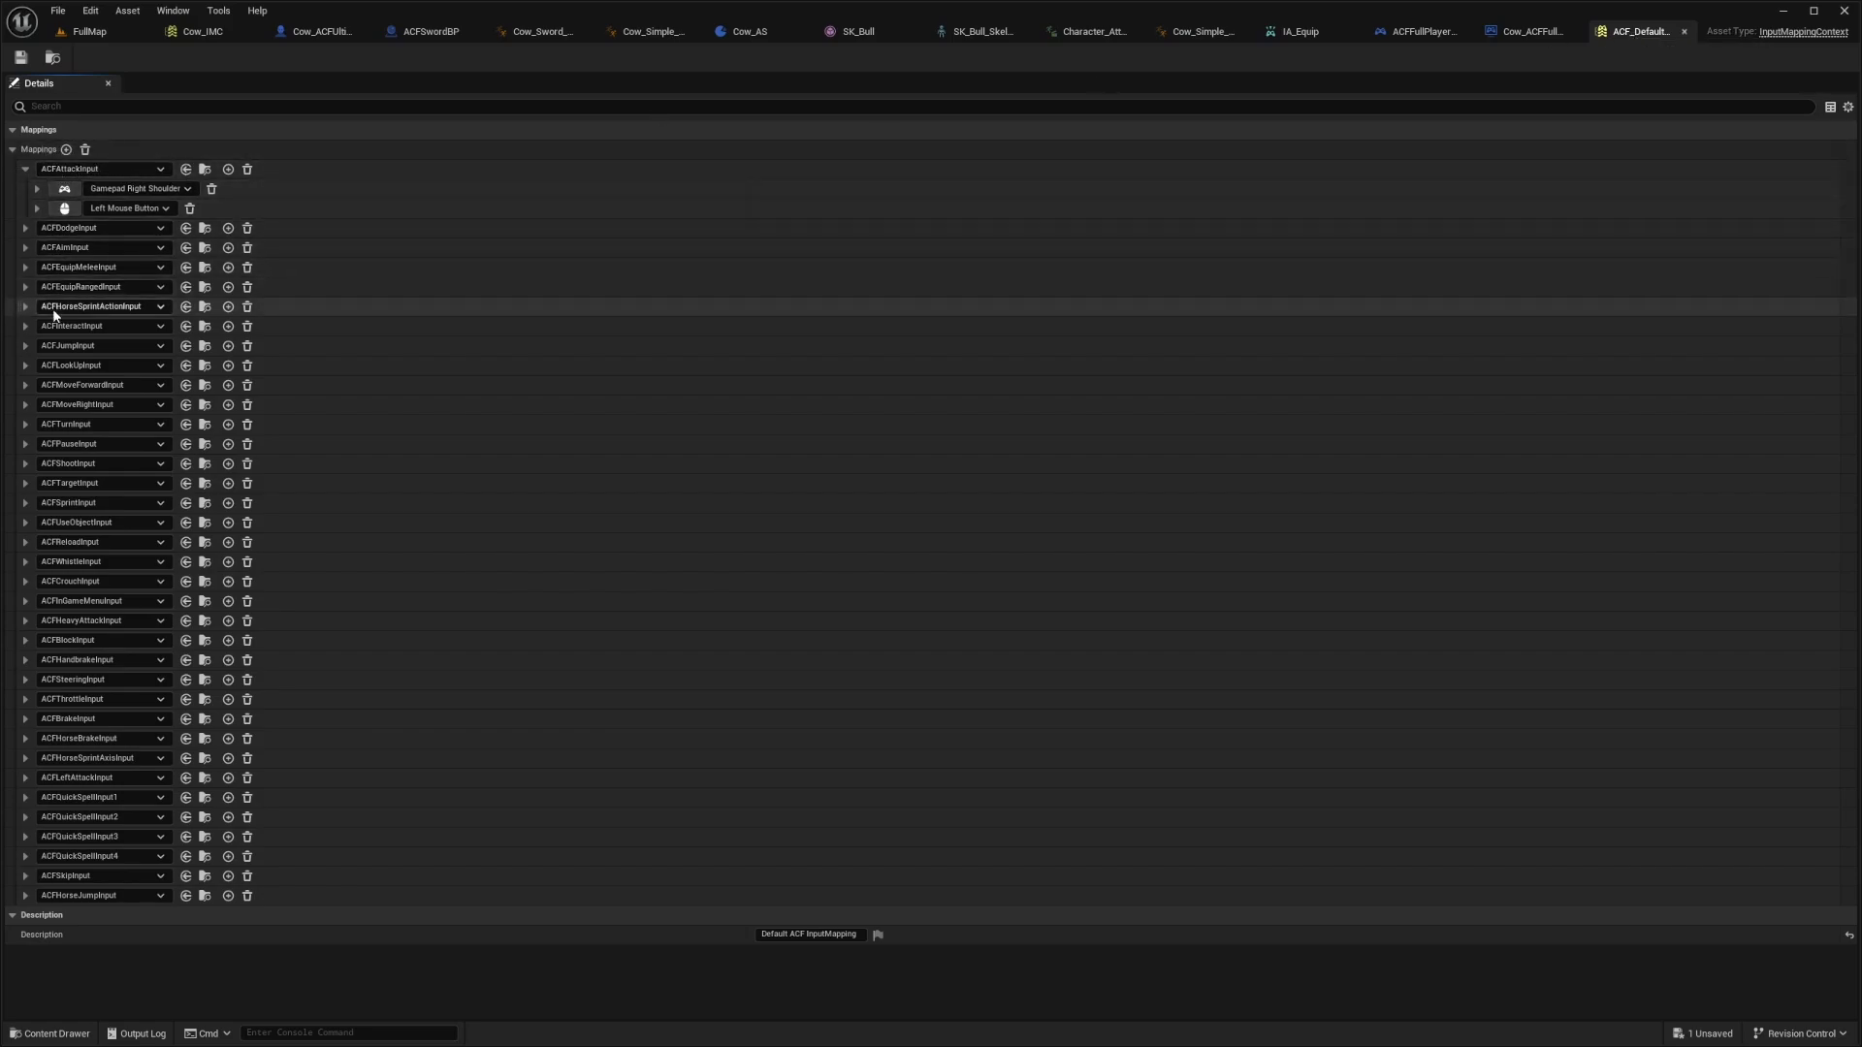
# Expand the ACFLookUpInput and ACFTurnInput mappings to show mouse and thumbstick bindings
pyautogui.click(21, 425)
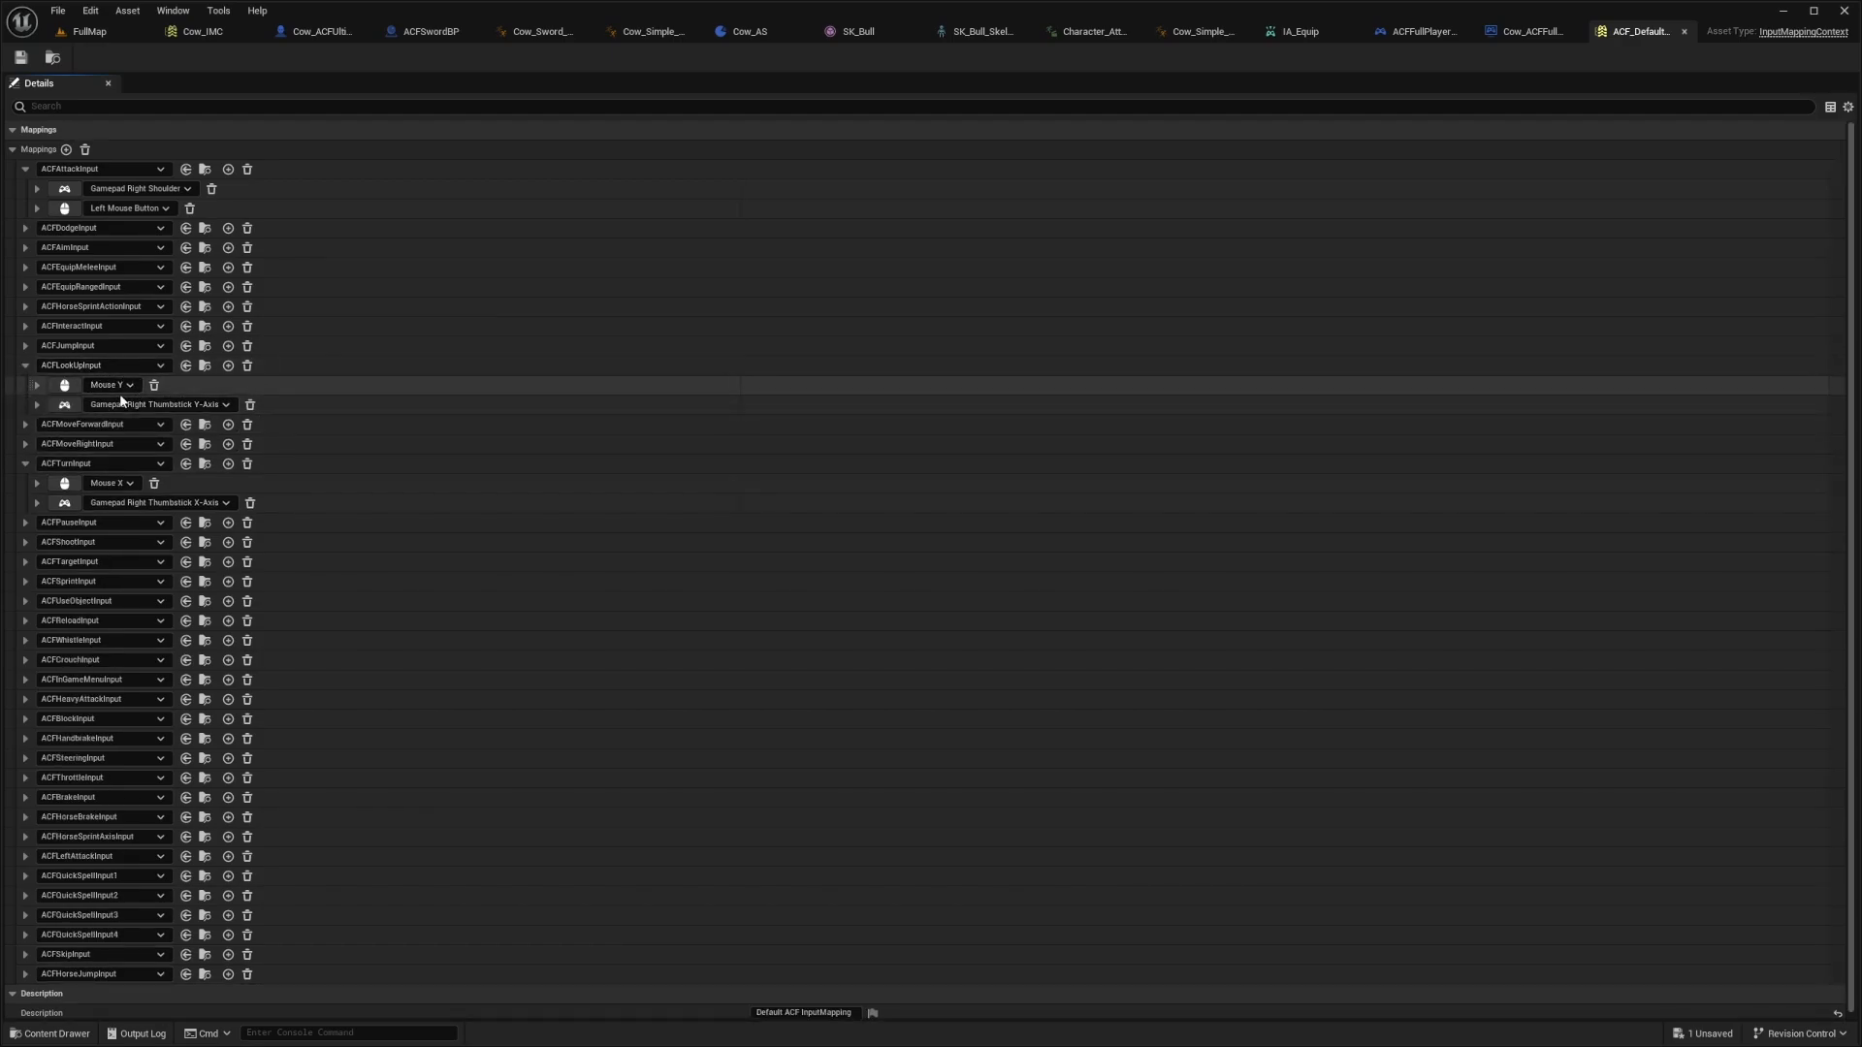
pyautogui.moveTo(237, 380)
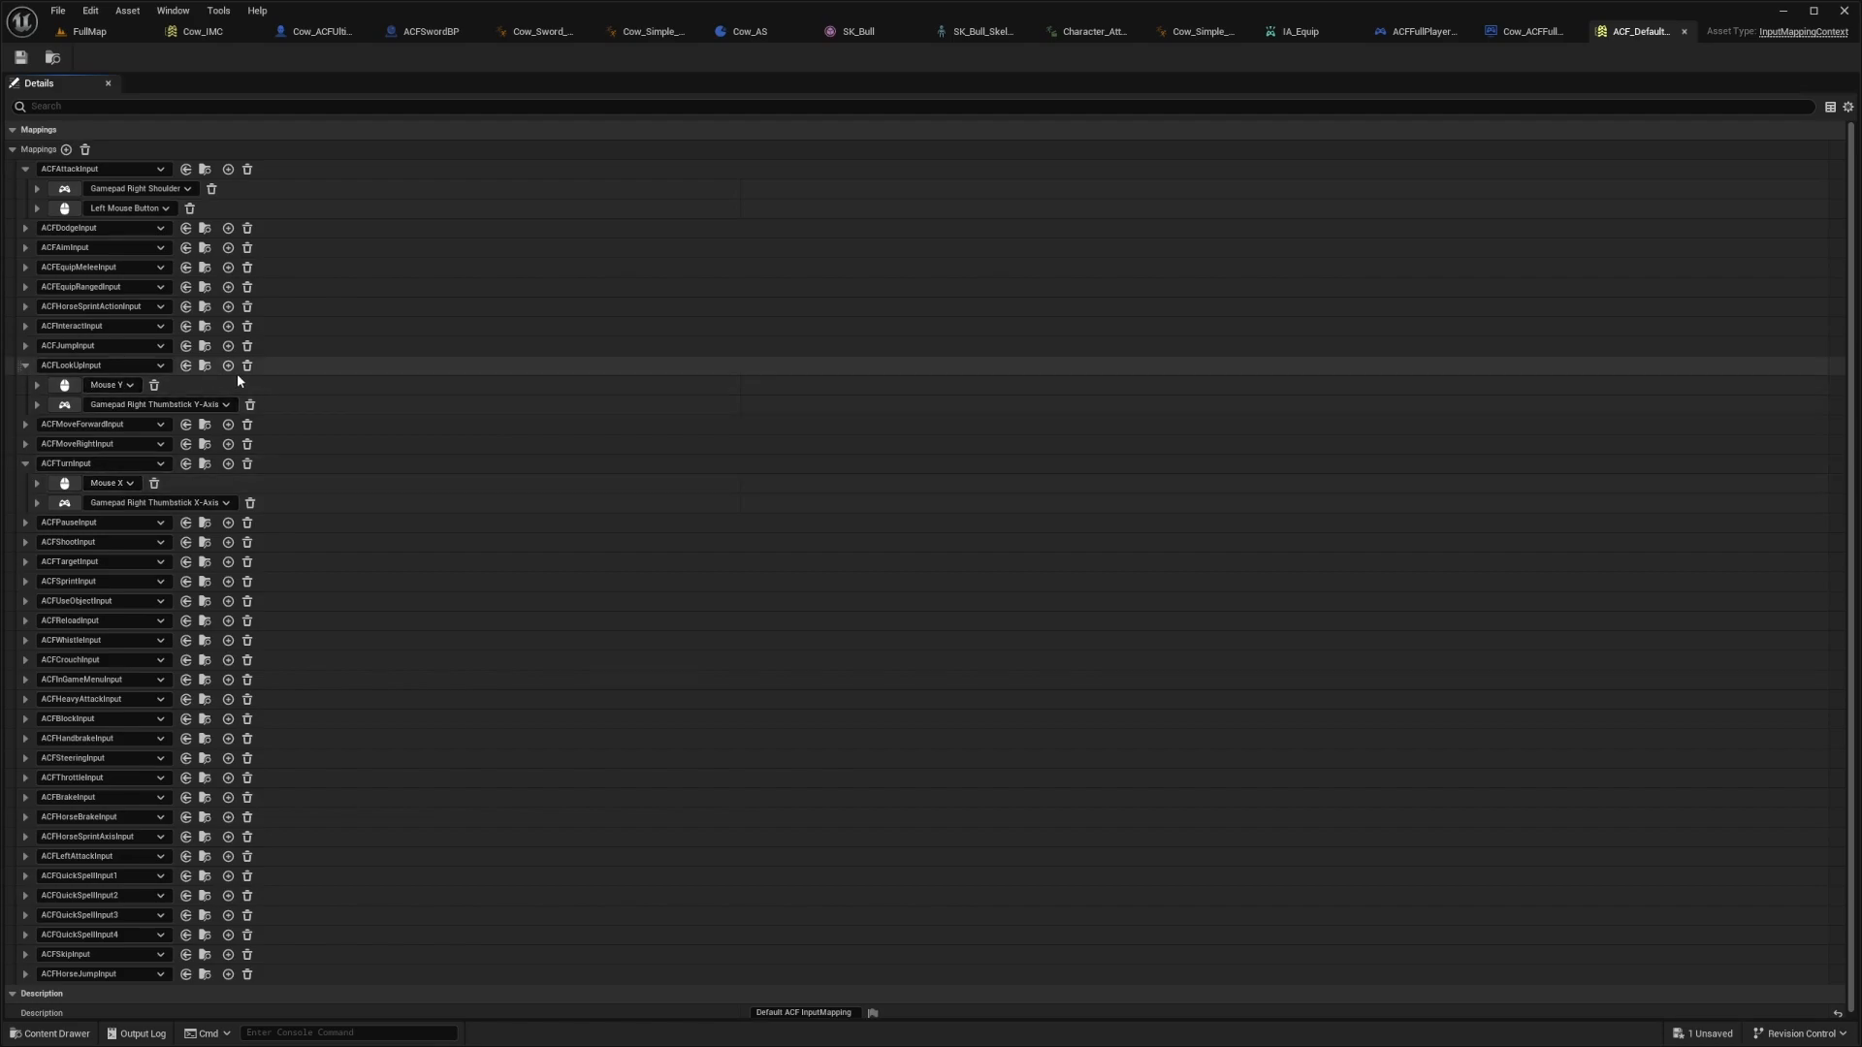
pyautogui.moveTo(202, 31)
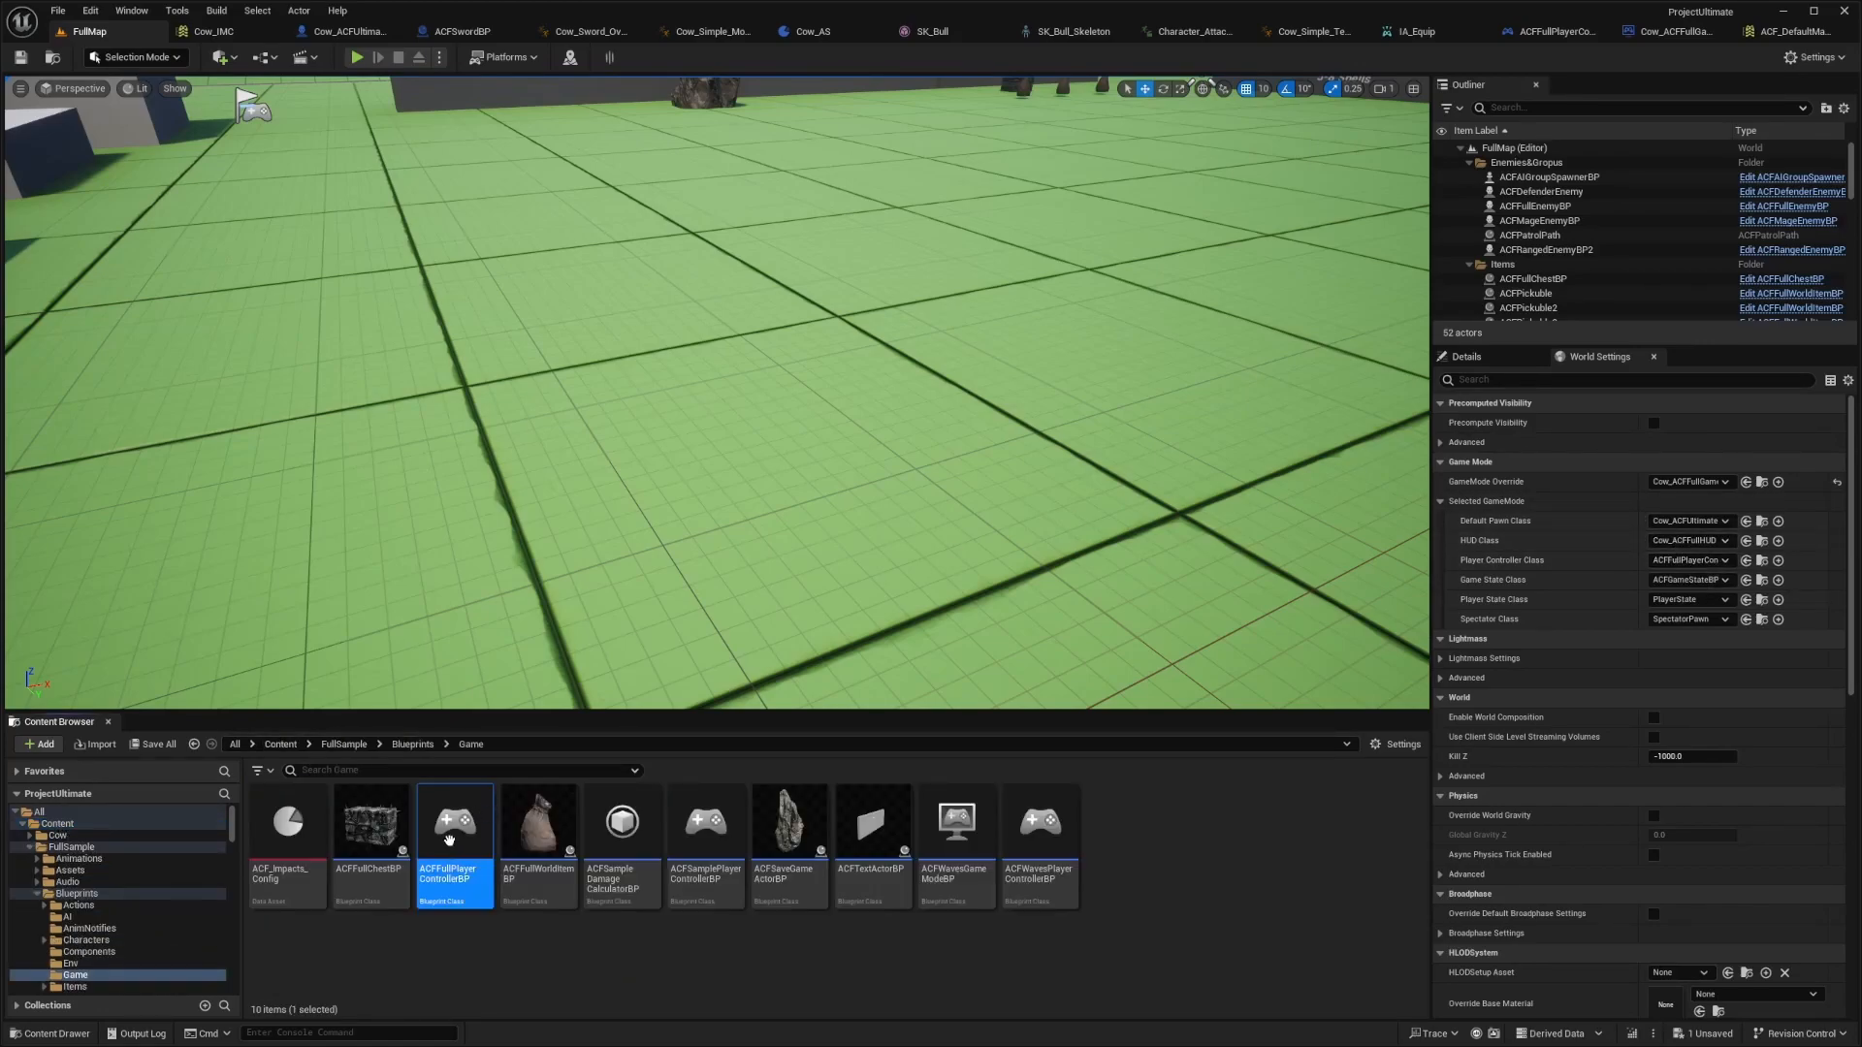
# Set ACFFullPlayerControllerBP's Mapping Context to Cow_IMC instead of ACF_DefaultMapping
pyautogui.doubleClick(454, 822)
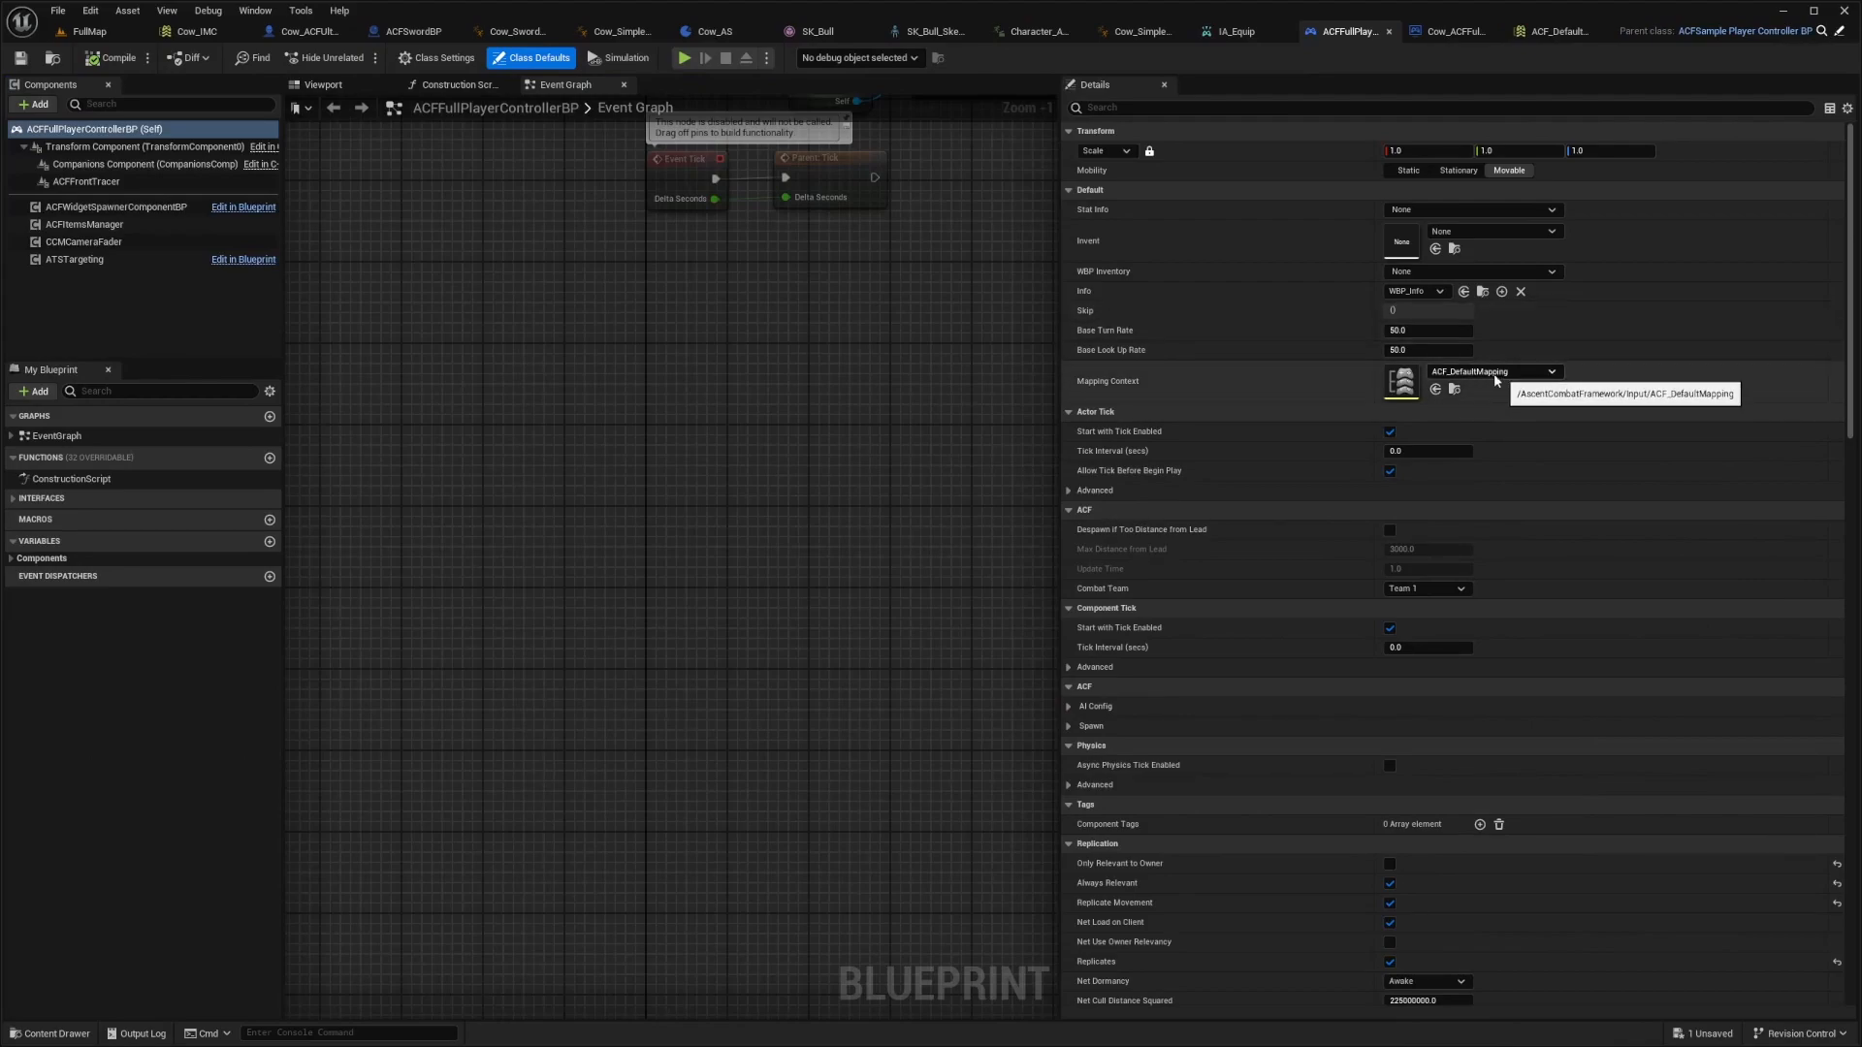
pyautogui.click(1551, 371)
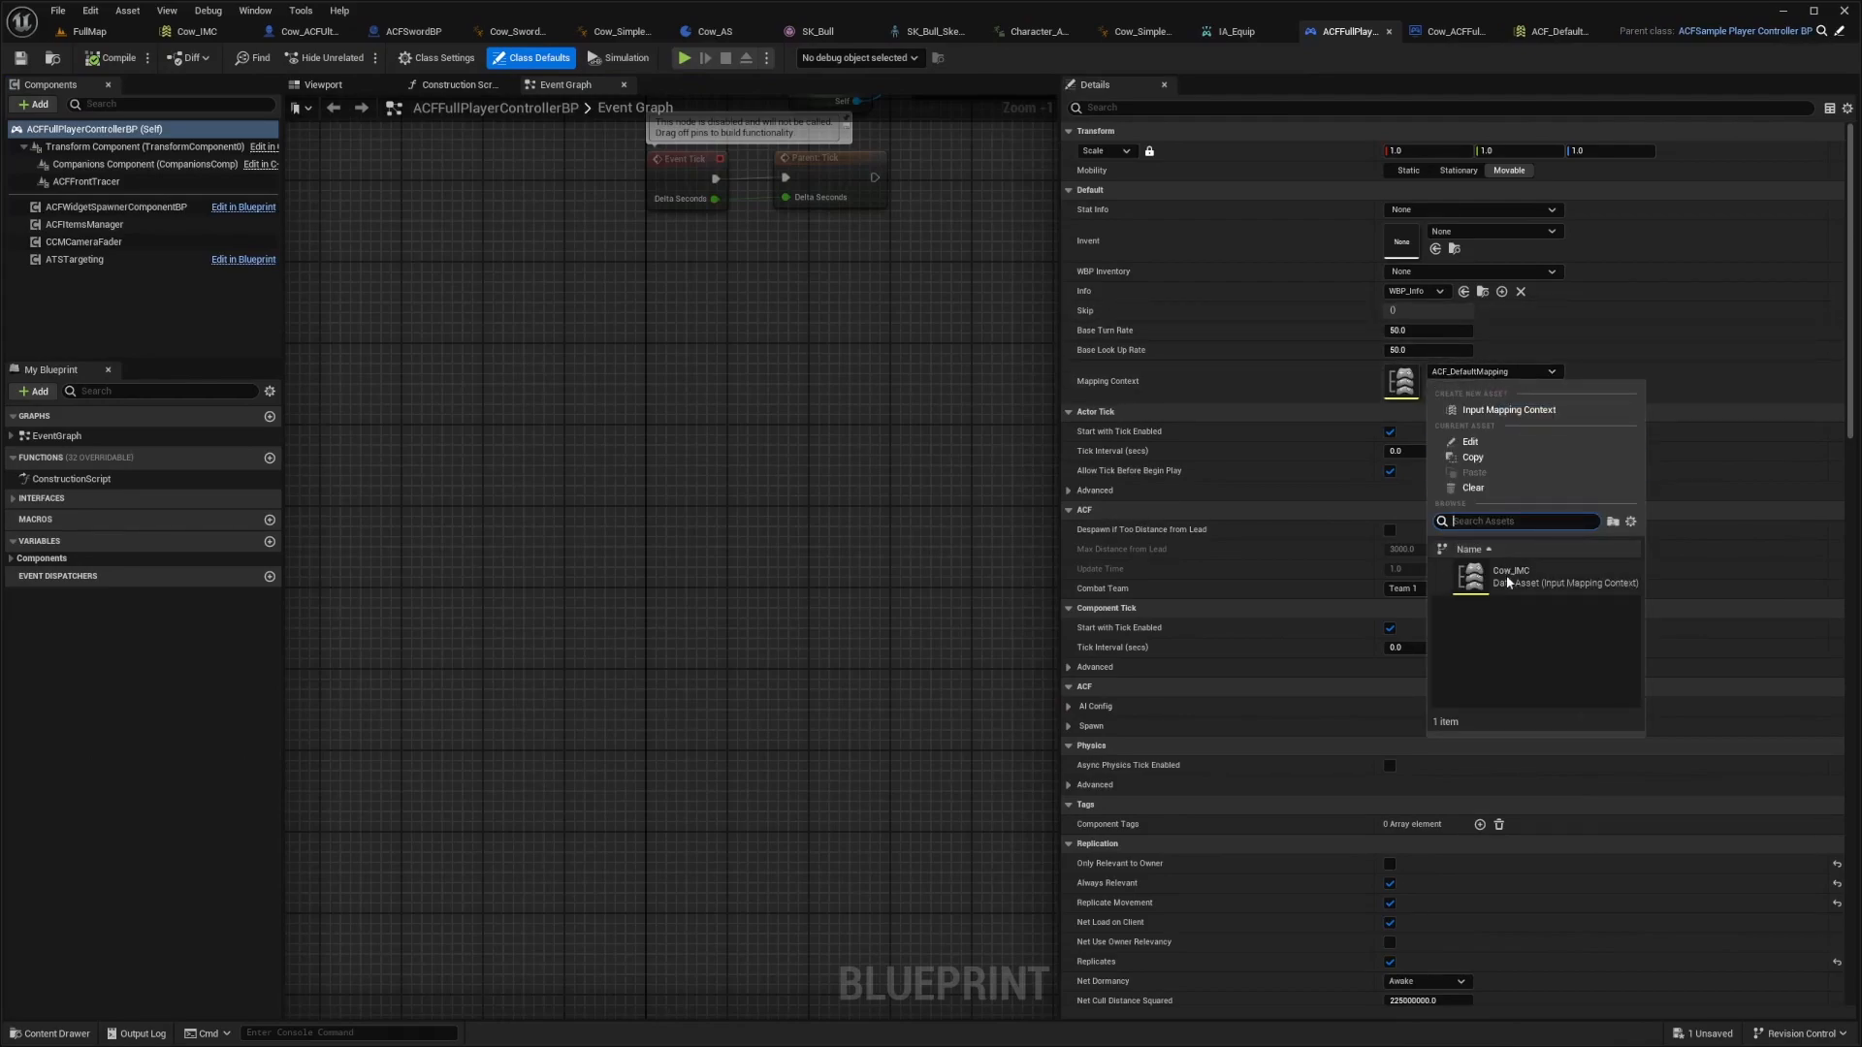
pyautogui.moveTo(1509, 576)
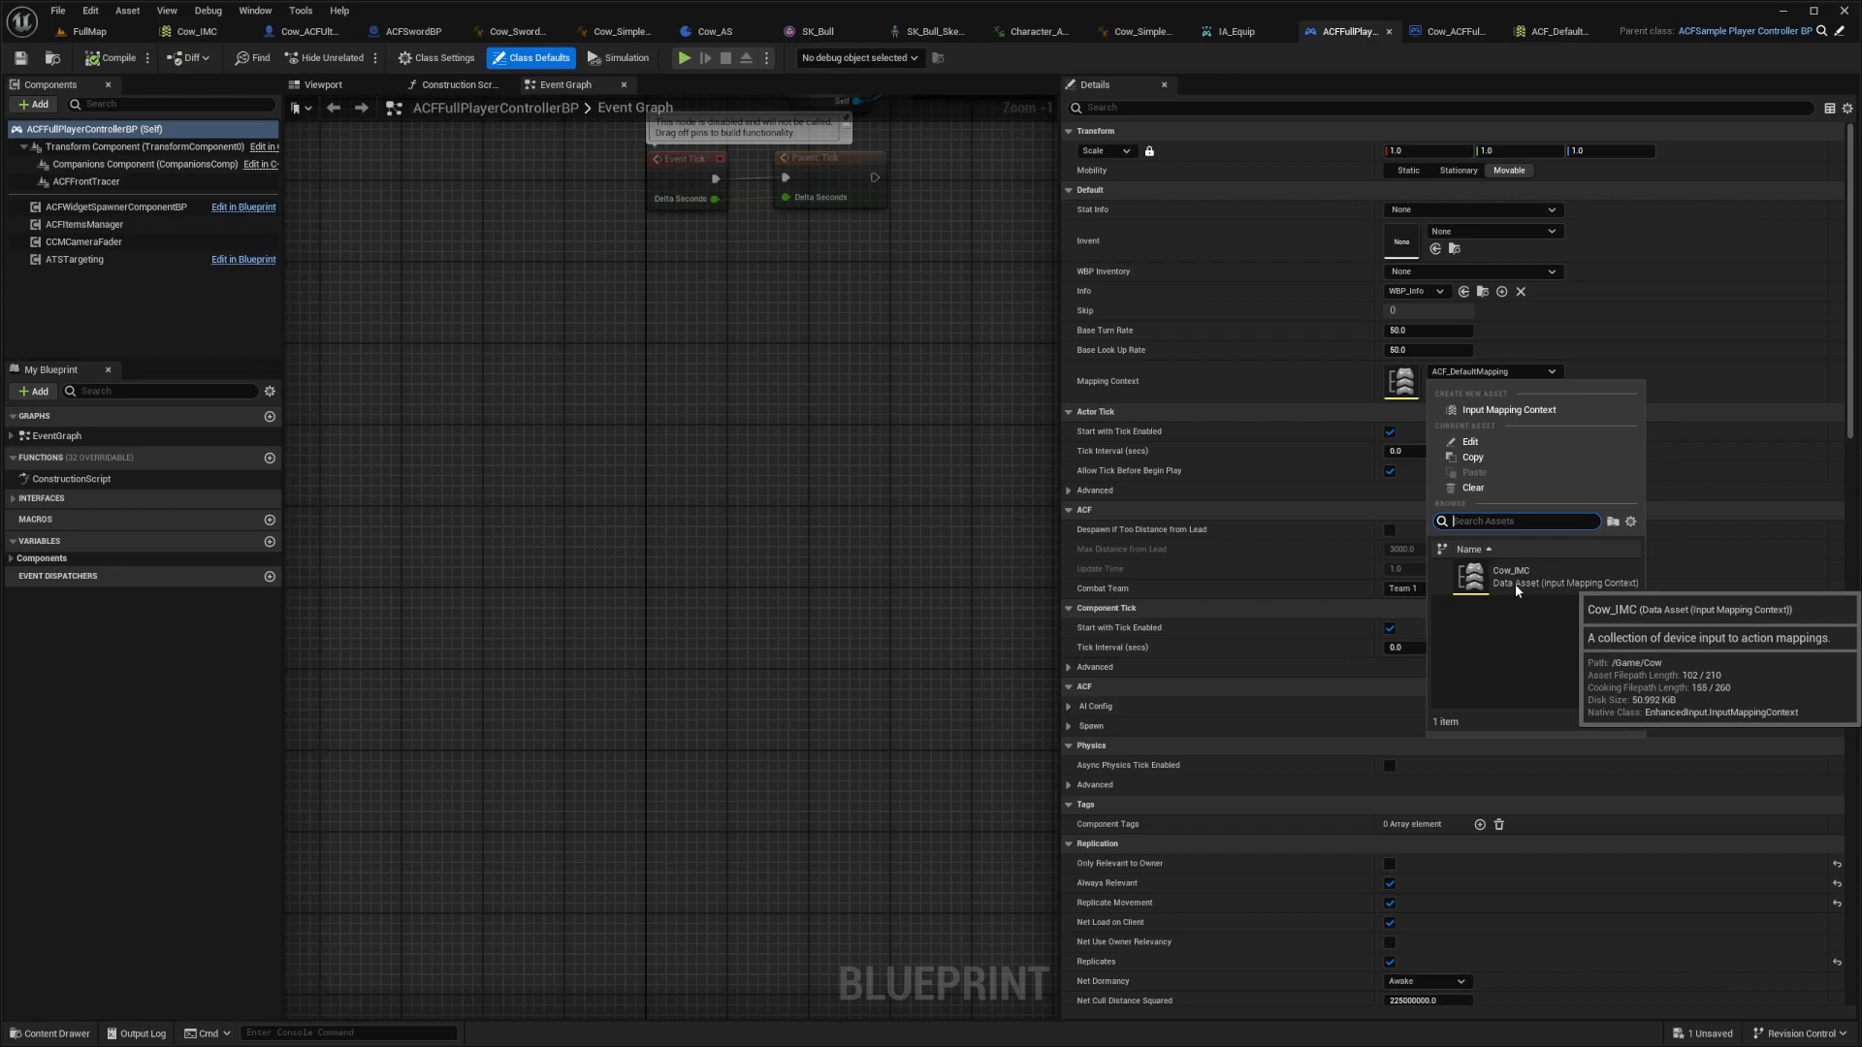
pyautogui.click(1509, 576)
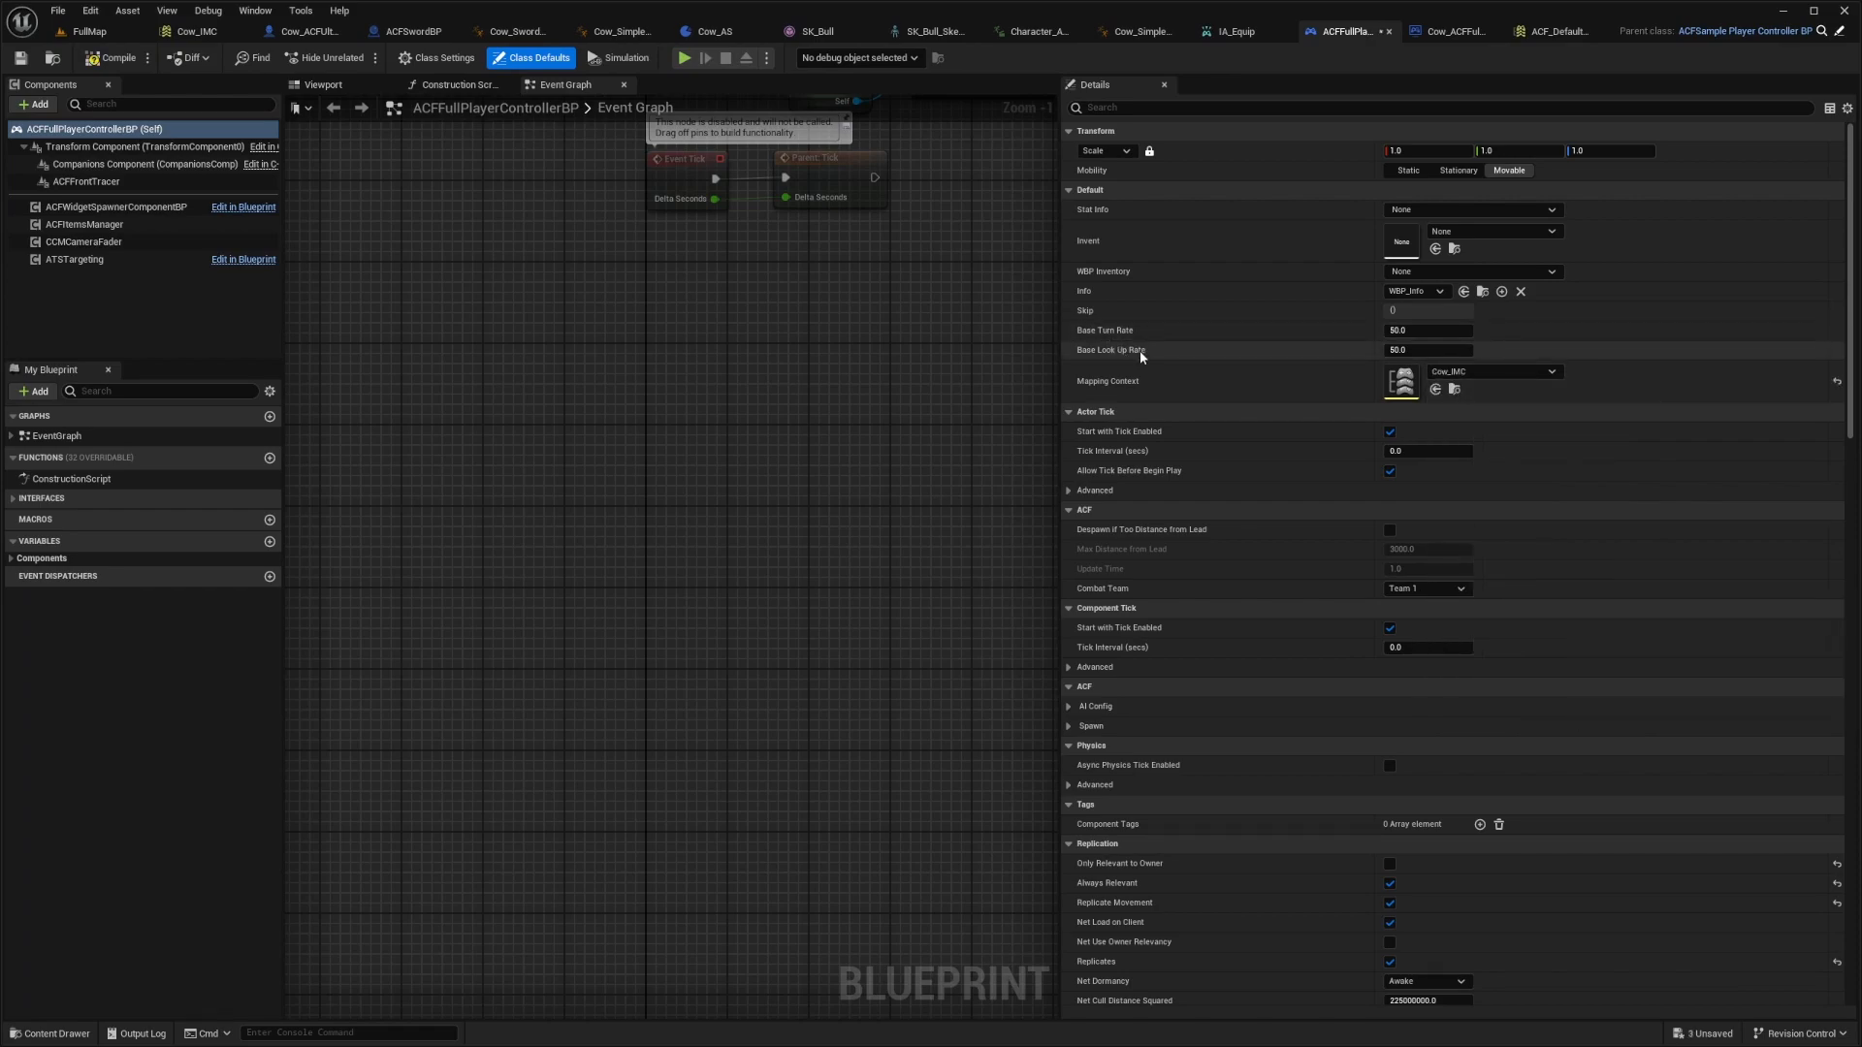
# Zero the Base Turn Rate and Base Look Up Rate, then play FullMap to test controls
pyautogui.click(1428, 349)
pyautogui.write('0')
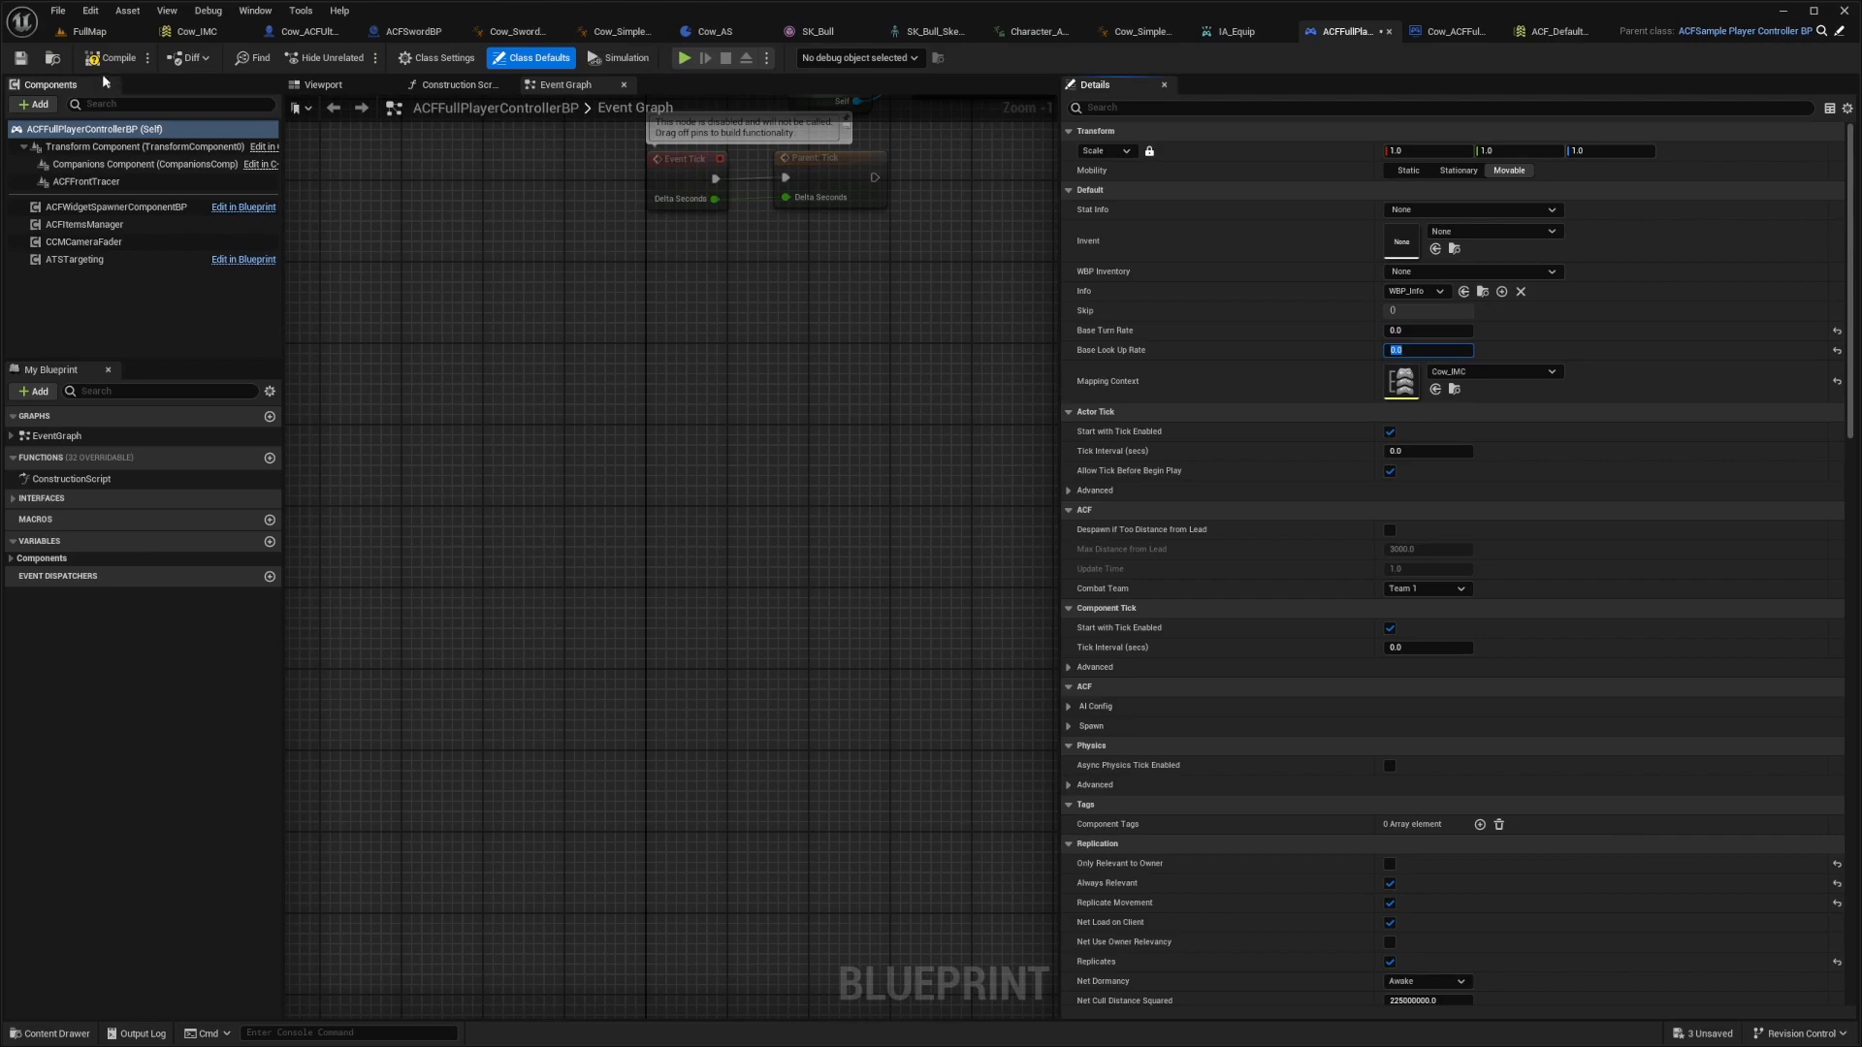
pyautogui.click(83, 31)
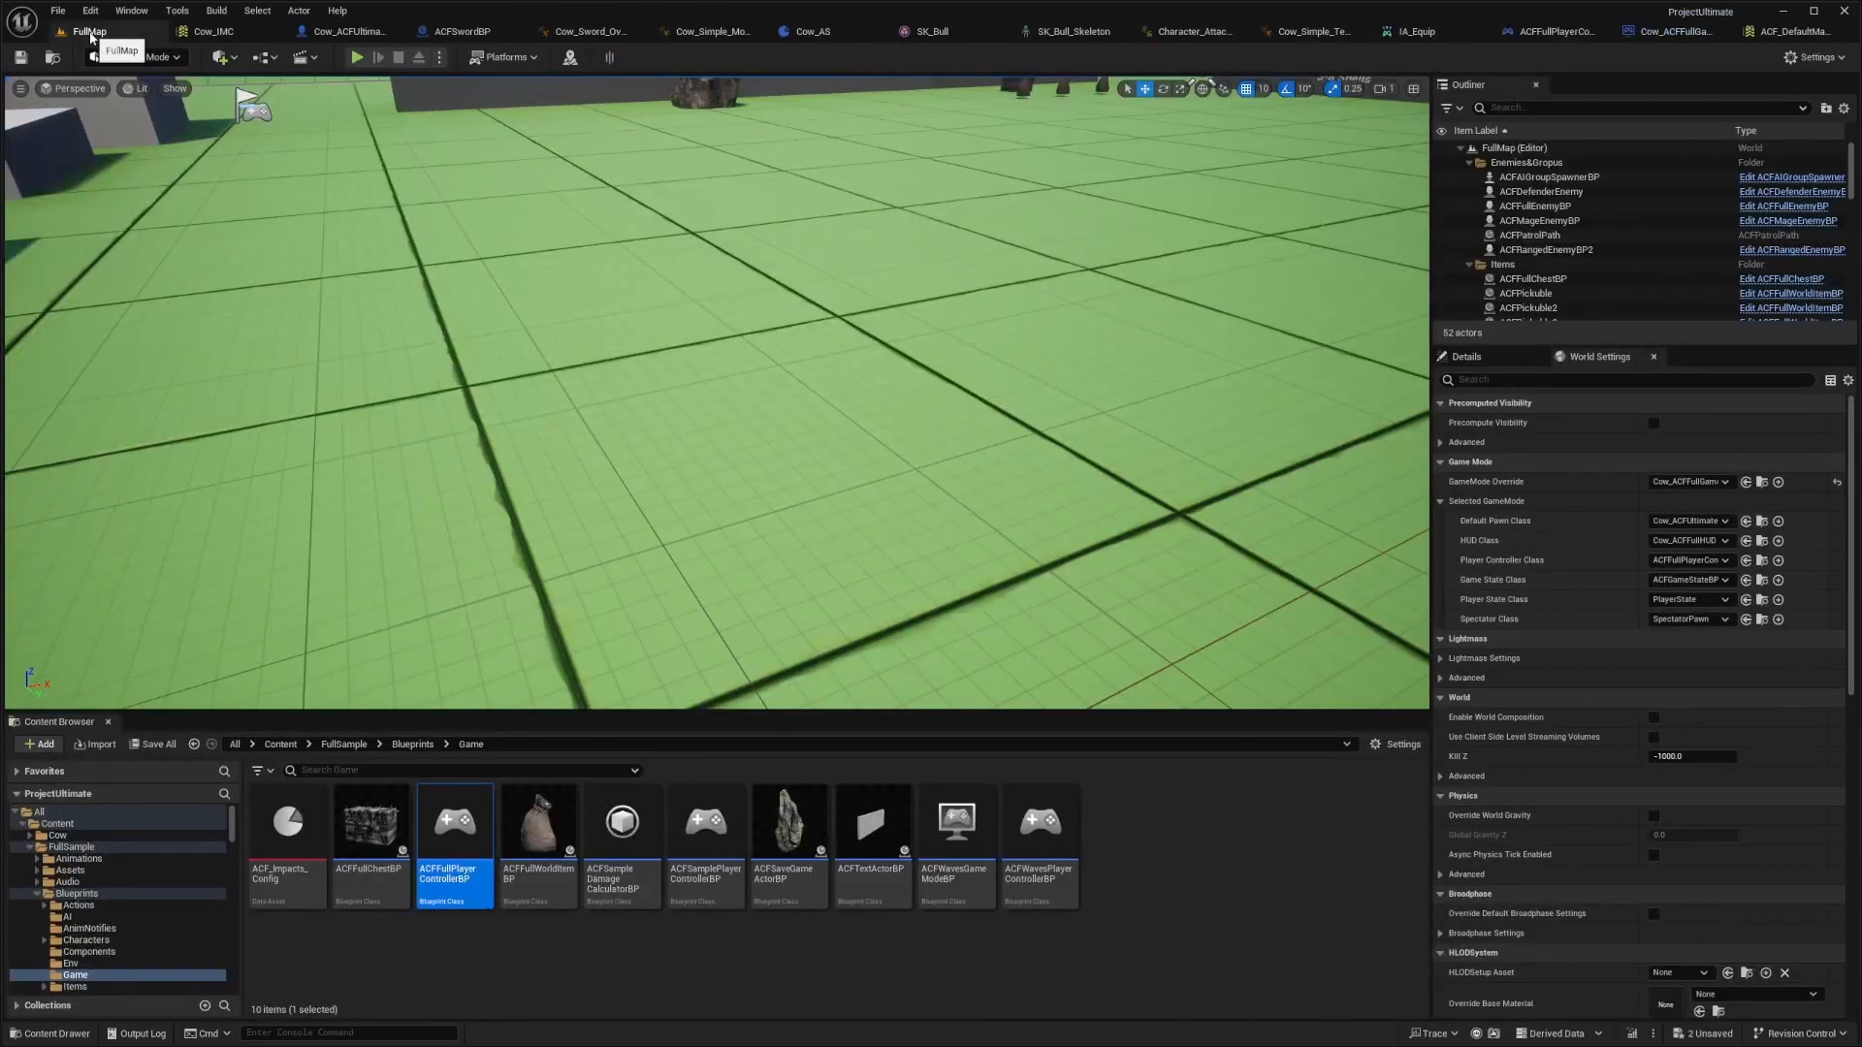
pyautogui.click(355, 56)
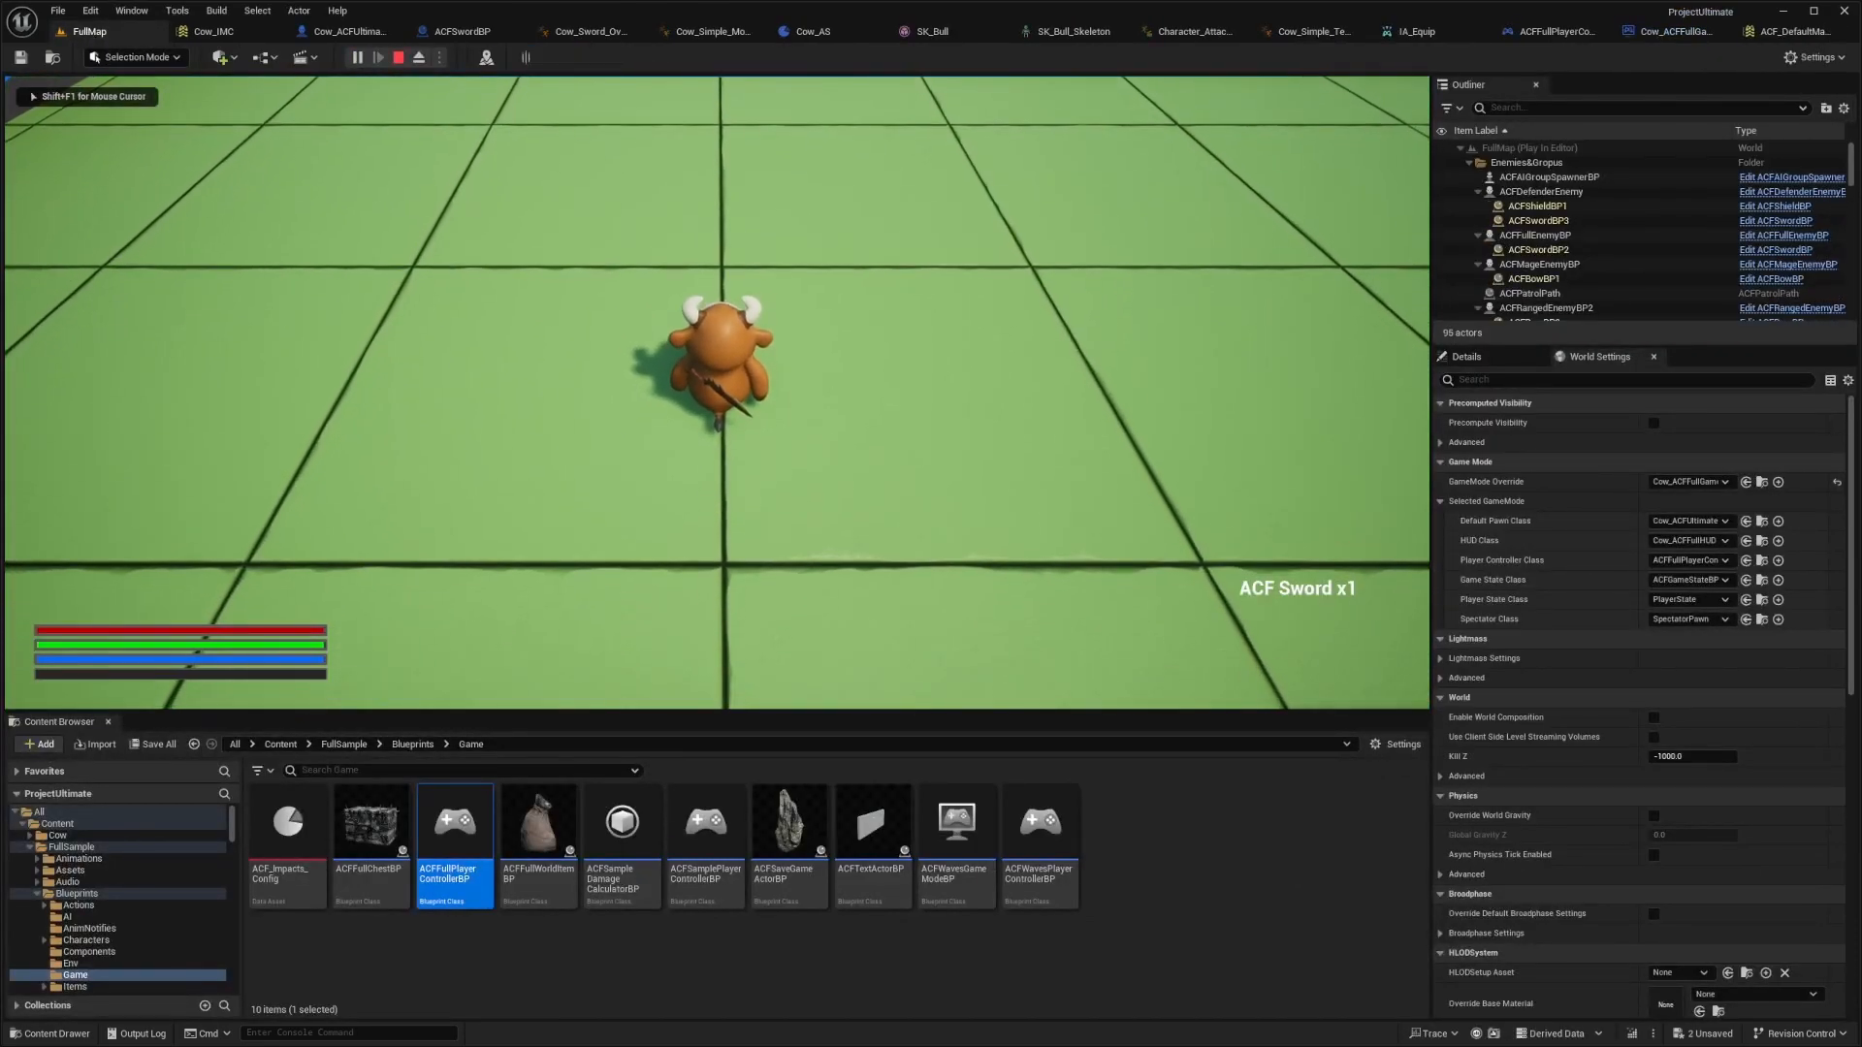